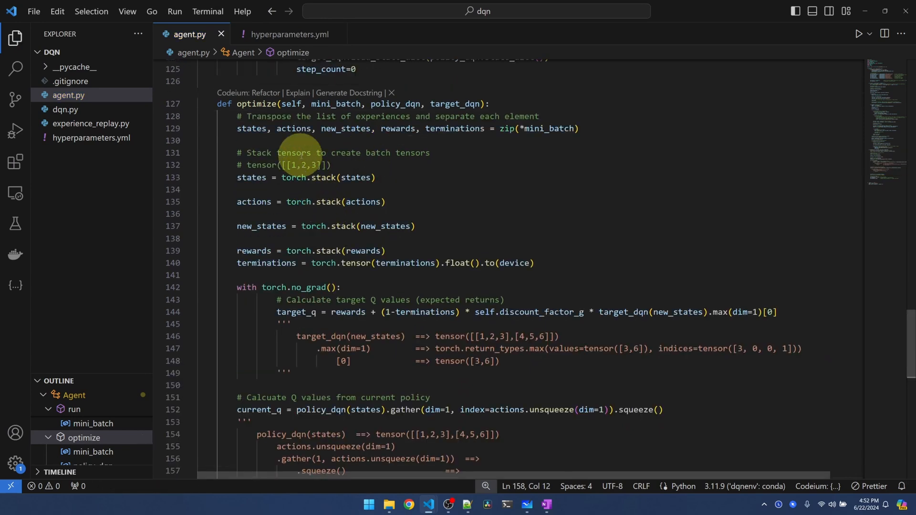
Add a breakpoint on line 129 at the start of optimize, then scroll down agent.py.
left_click(158, 129)
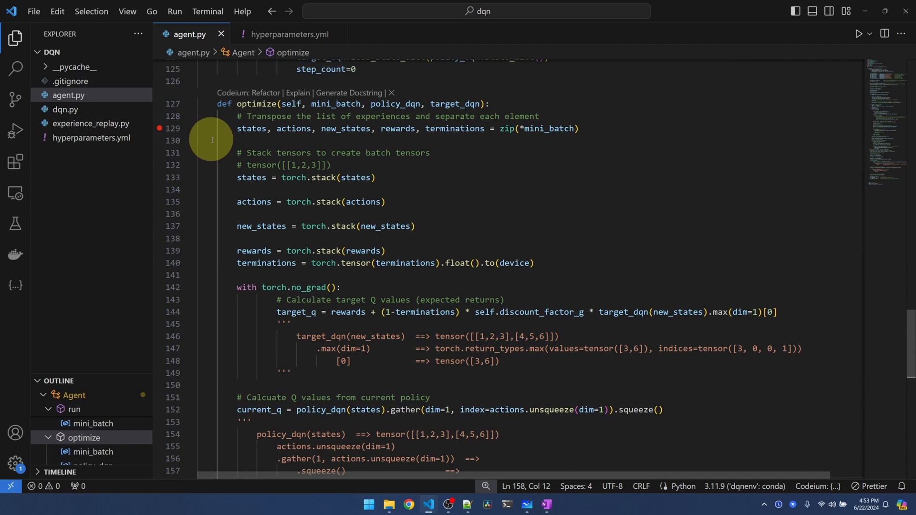
mouse_move(731, 270)
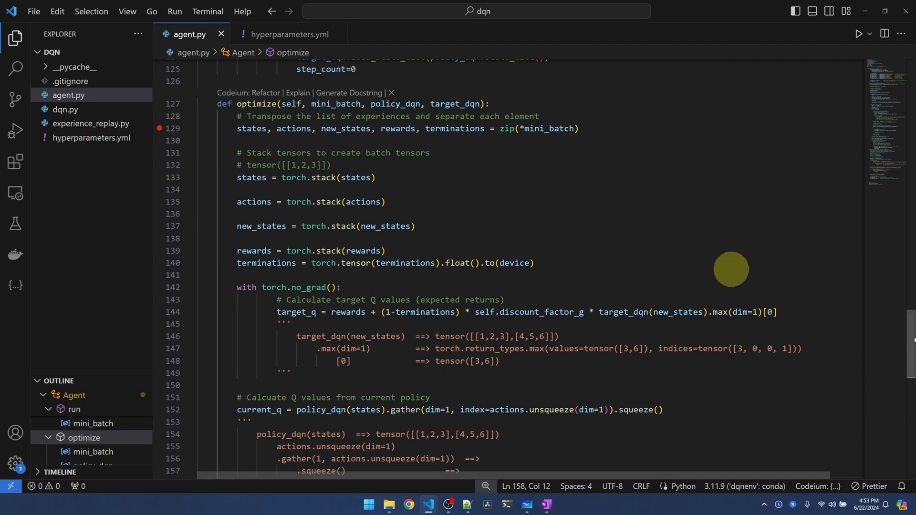
scroll("down", 3)
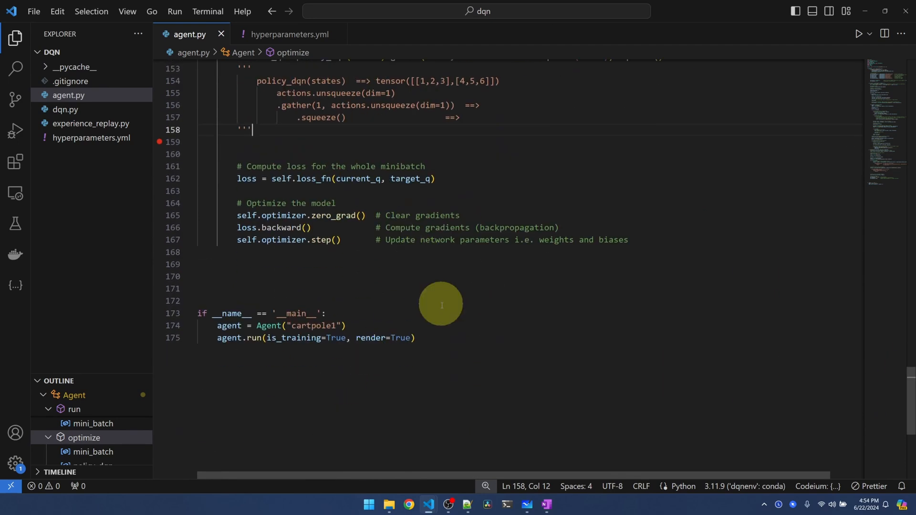
Start debugging the agent and step over to pause at line 133.
left_click(16, 128)
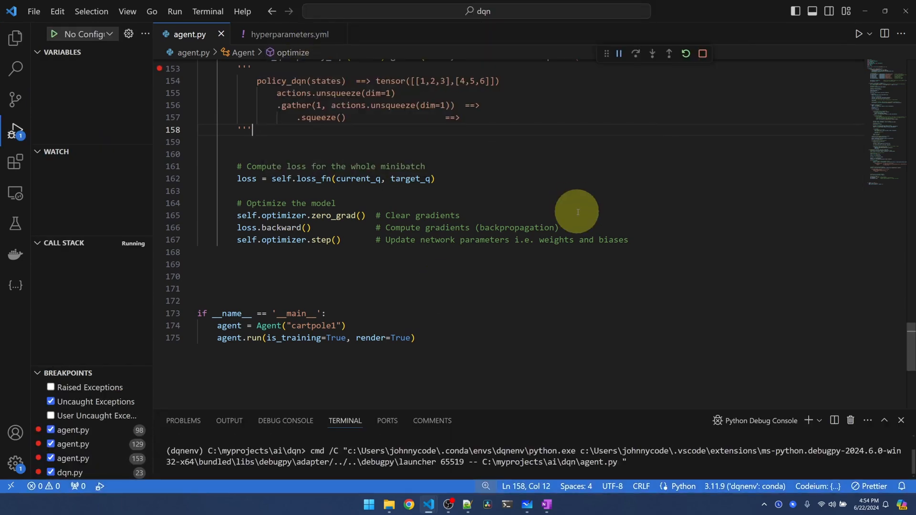
left_click(619, 53)
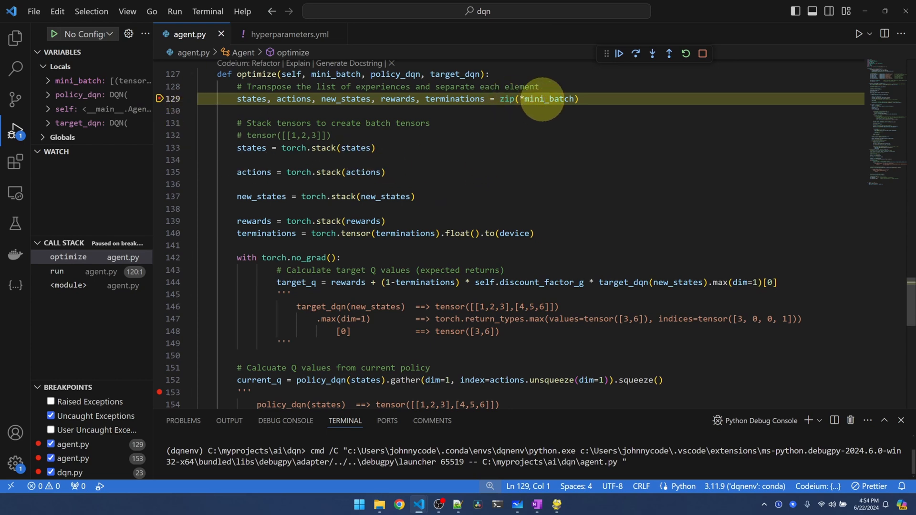
mouse_move(324, 113)
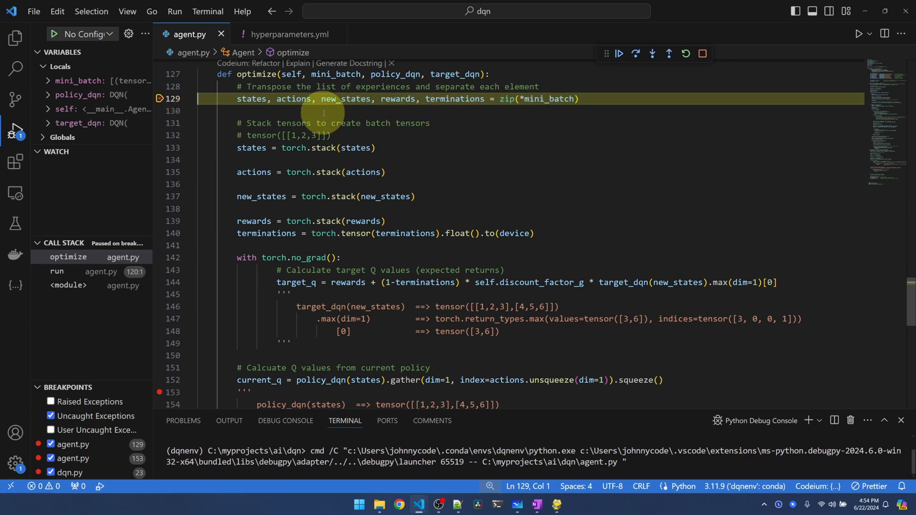
left_click(640, 54)
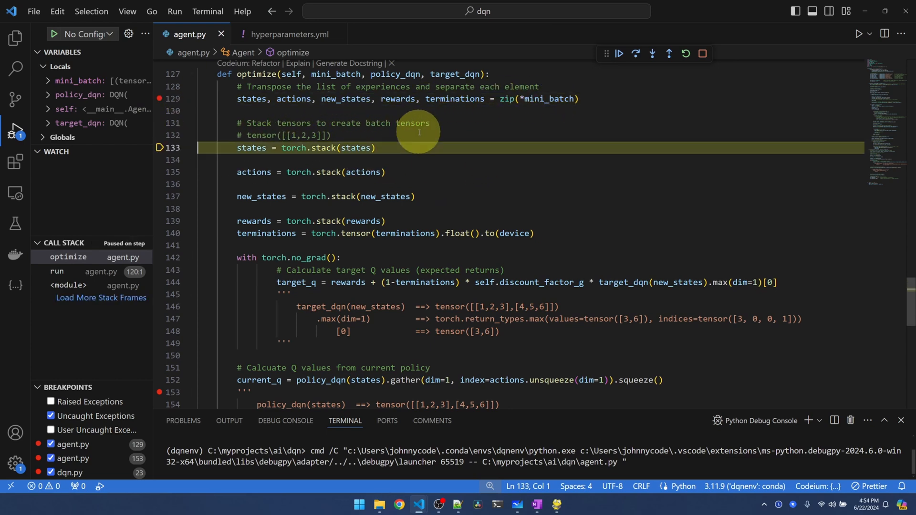
Print states[0], len(states), actions and actions[0] in the Debug Console.
left_click(638, 54)
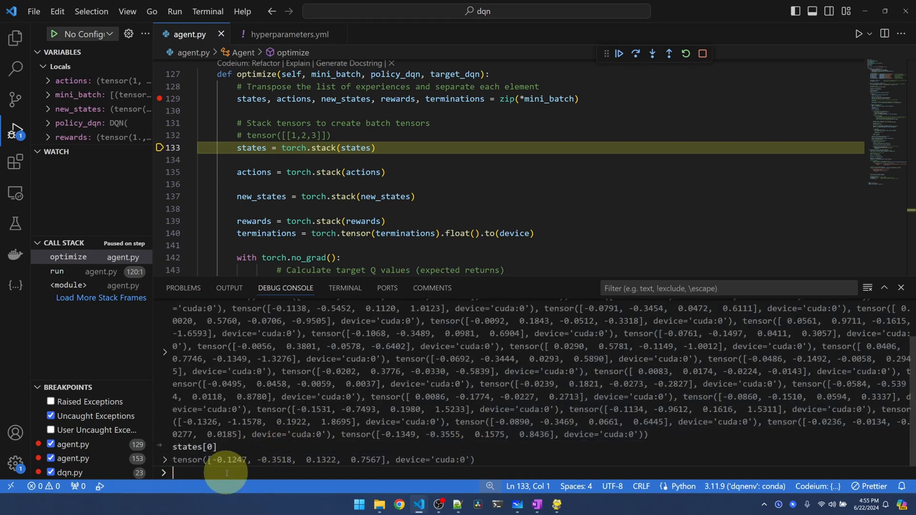
mouse_move(578, 510)
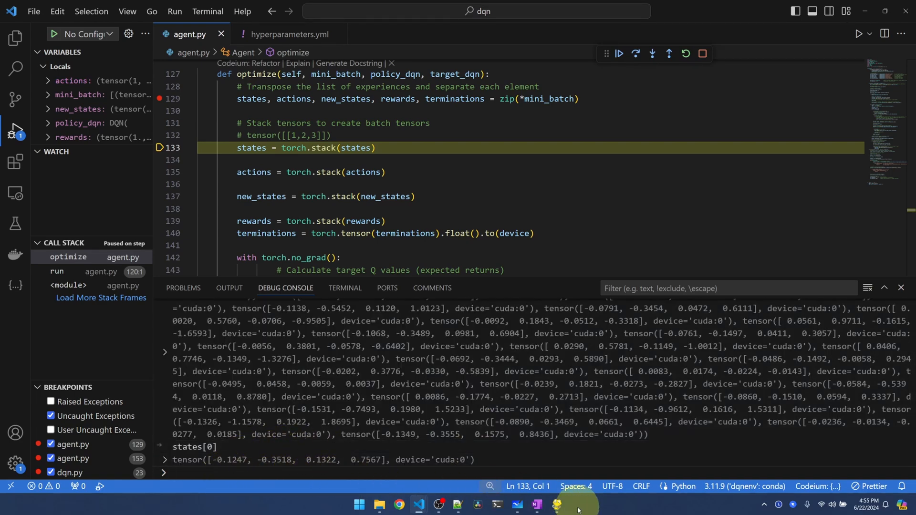
type("len(states)")
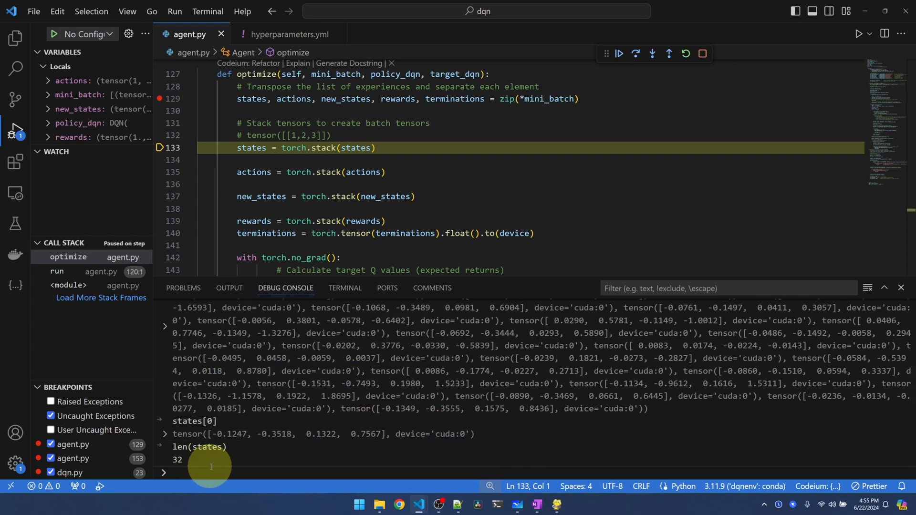
mouse_move(477, 196)
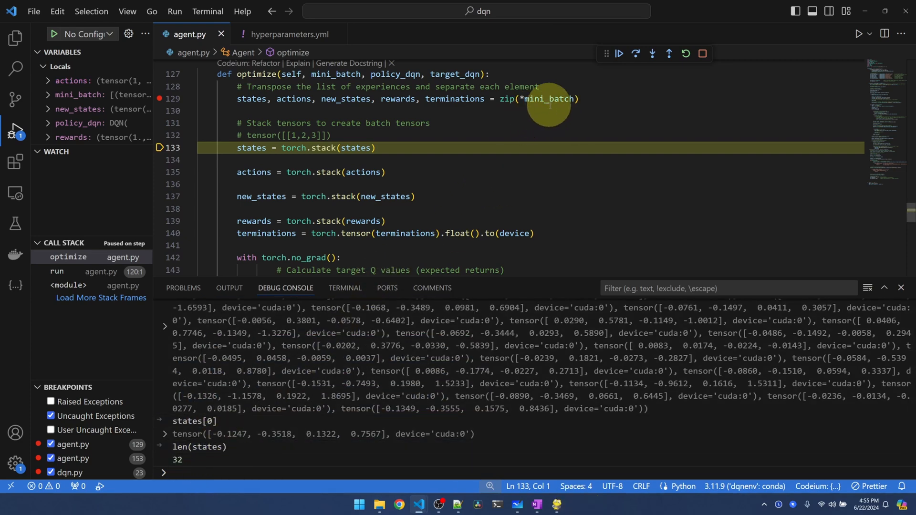
mouse_move(555, 111)
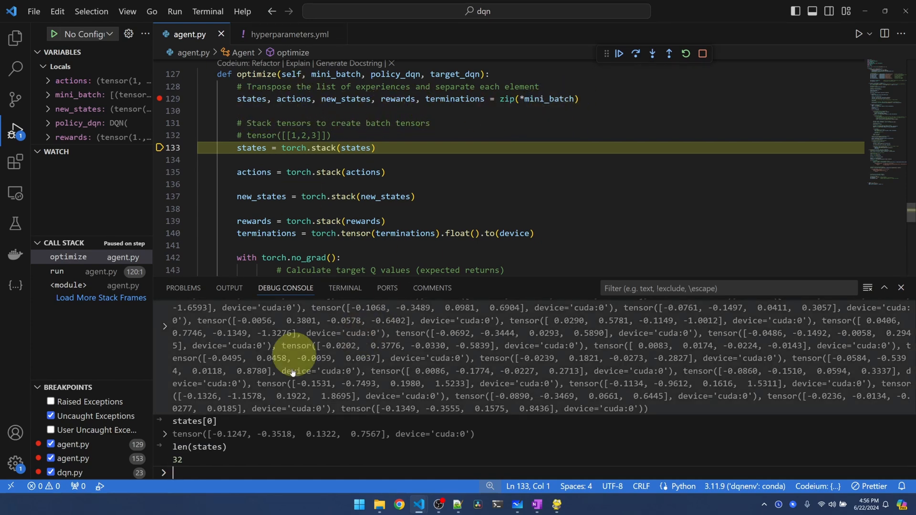
type("acts")
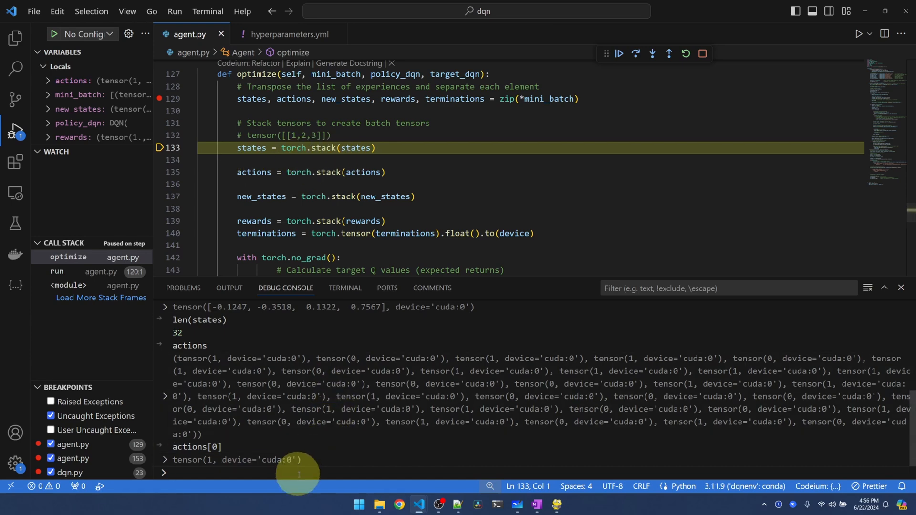
Try evaluating states.shape() in the Debug Console while states is still a tuple.
type("states.shape()")
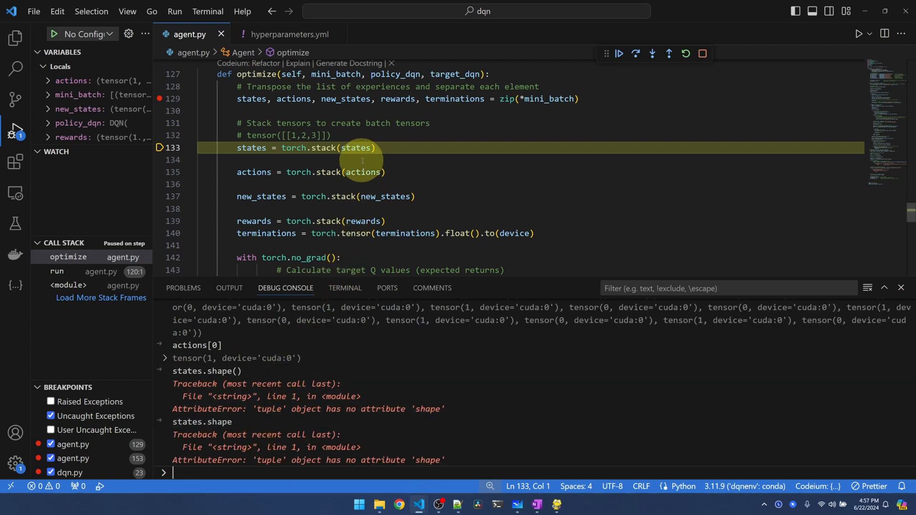
mouse_move(358, 148)
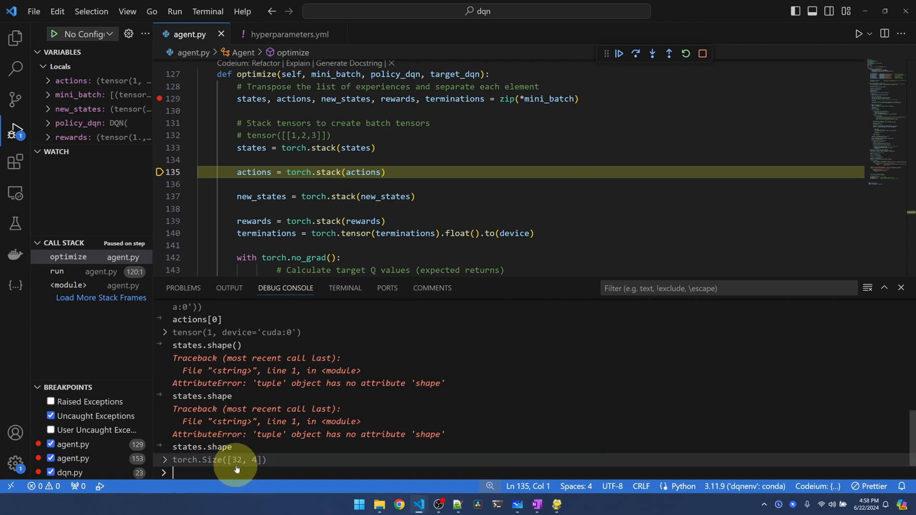
mouse_move(255, 466)
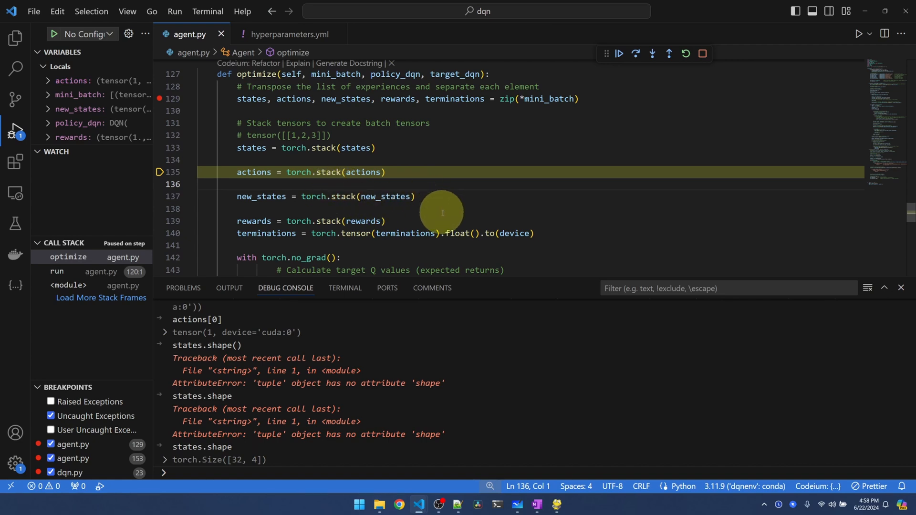
Step to line 142, printing terminations as a boolean tuple, then as a float tensor.
left_click(639, 54)
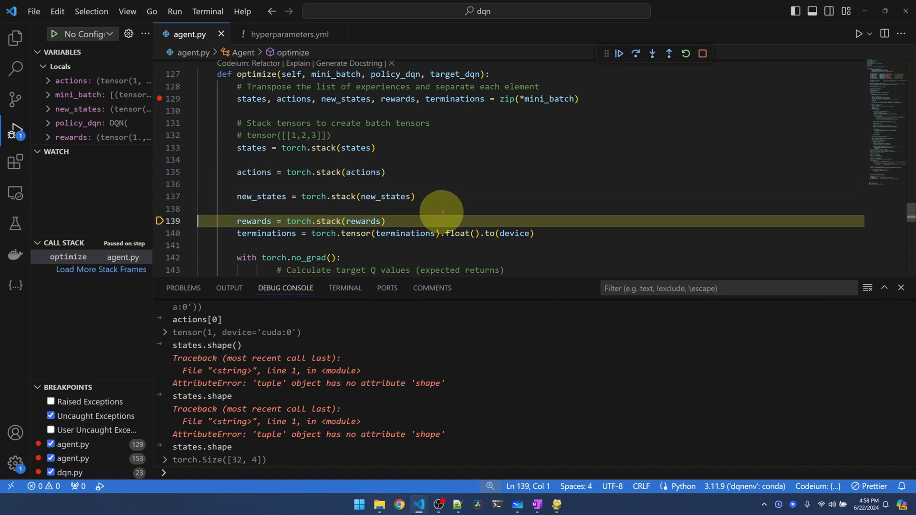
left_click(638, 54)
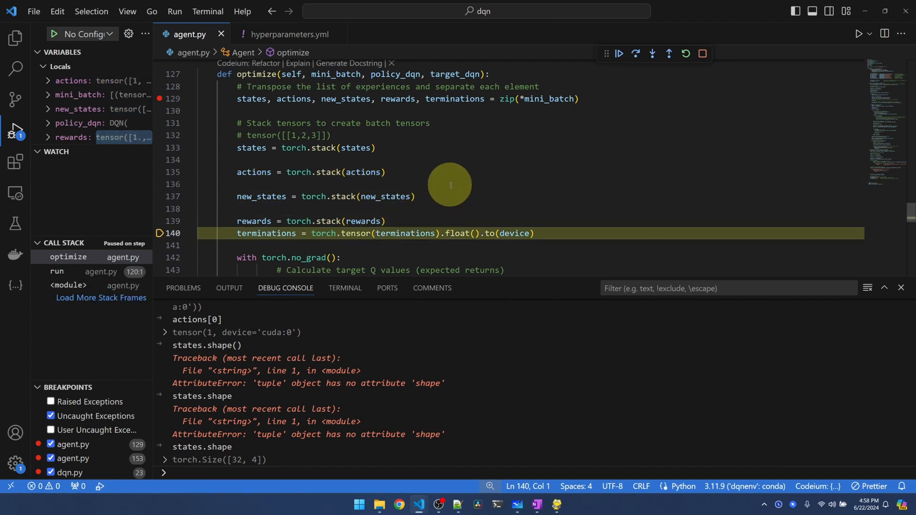
type("te")
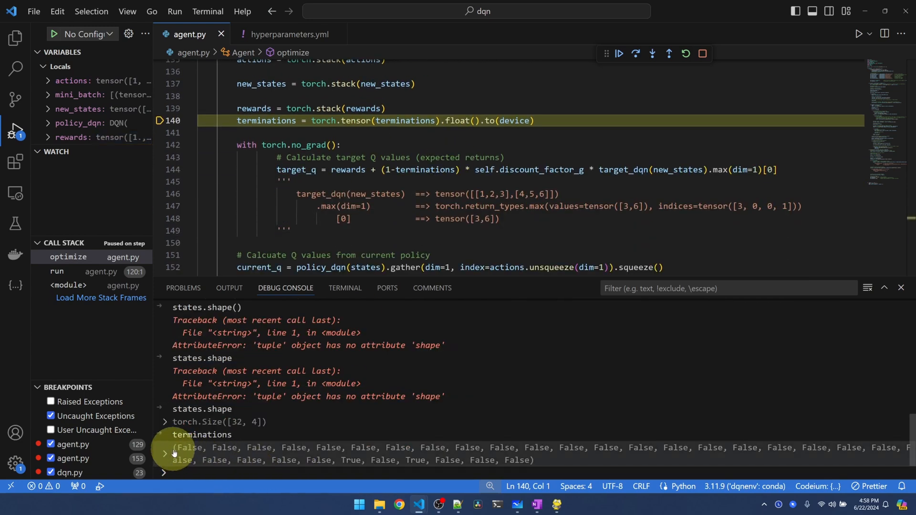
mouse_move(514, 465)
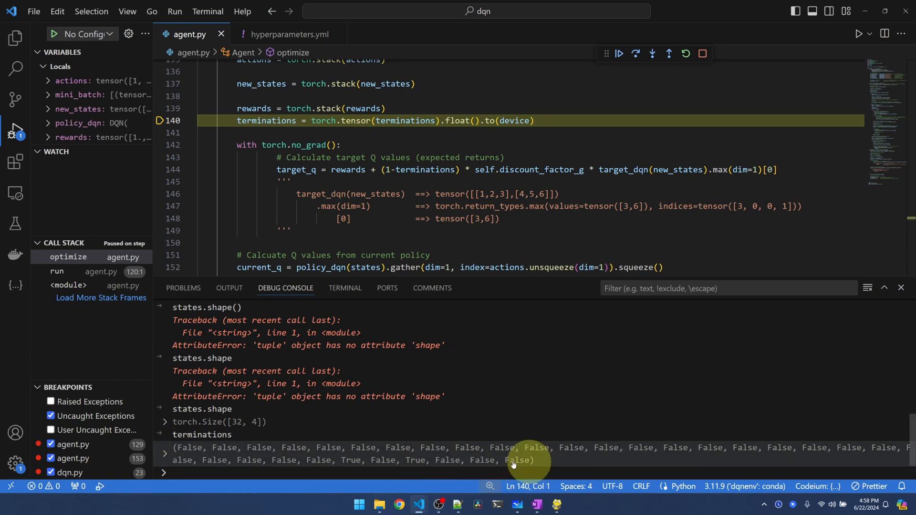
left_click(385, 109)
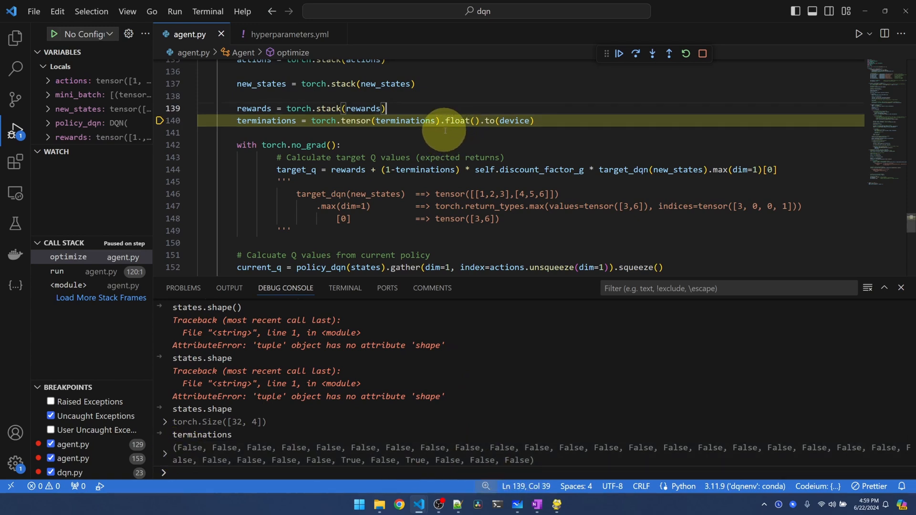
mouse_move(485, 132)
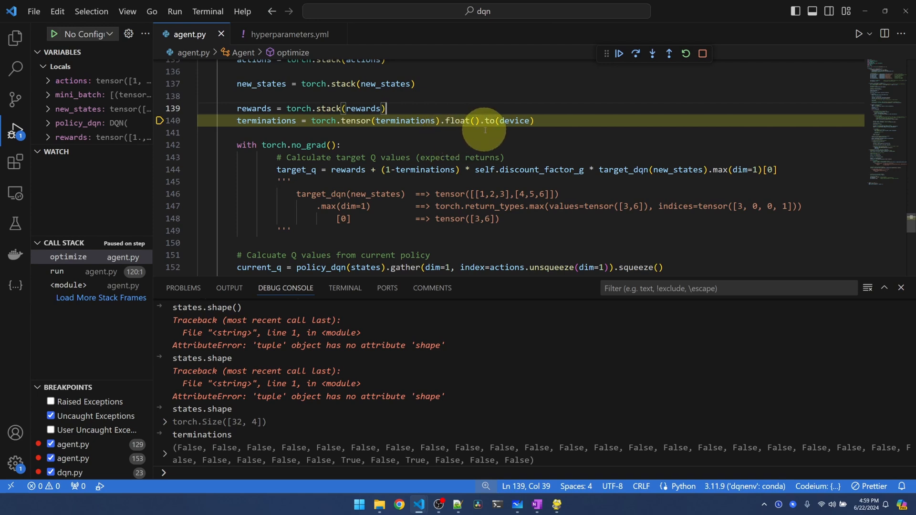
left_click(635, 54)
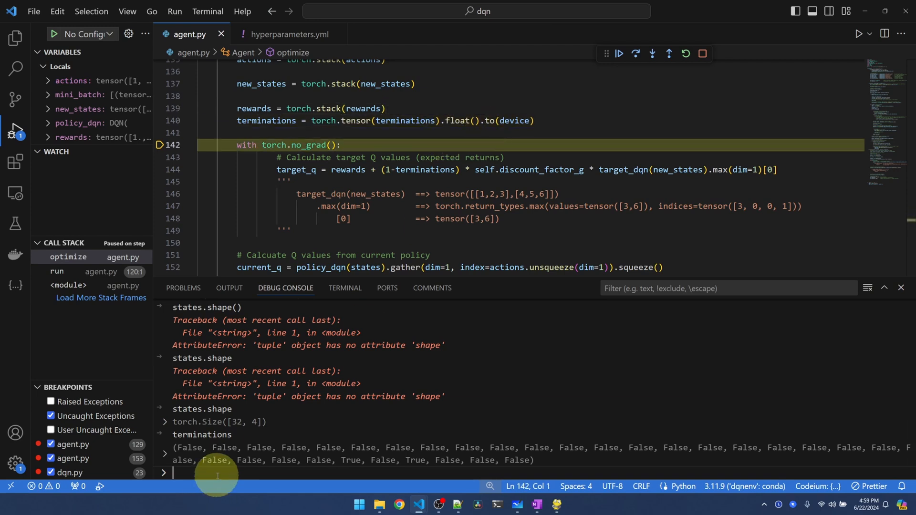
type("terminations")
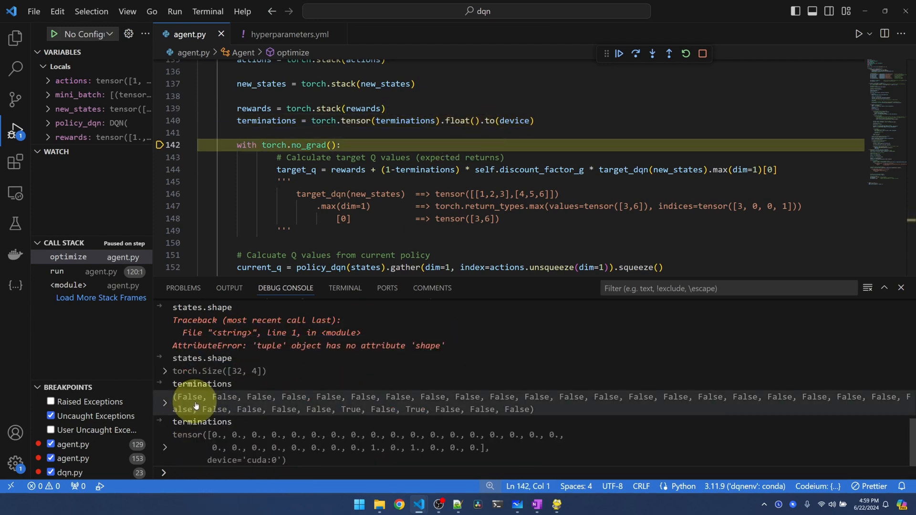
mouse_move(406, 420)
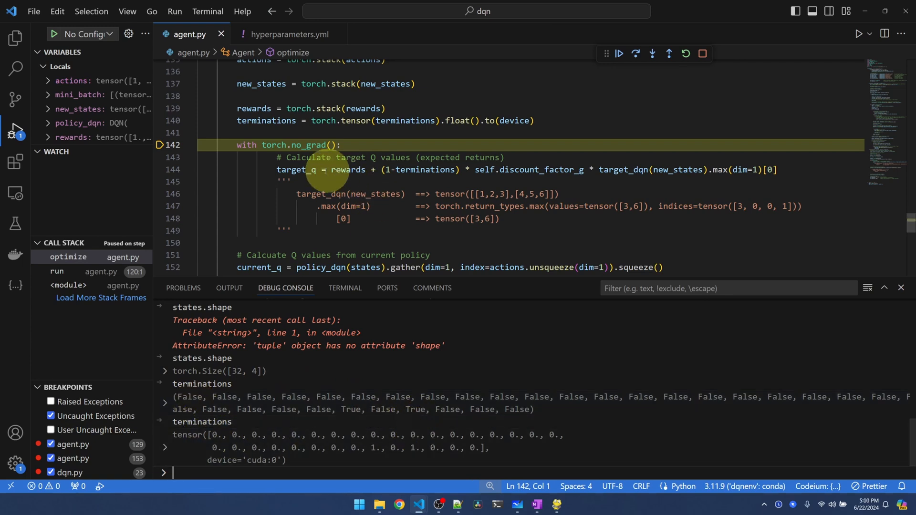
Outdent the target Q block on lines 143–149 by one level and save agent.py.
left_click_drag(255, 157, 271, 242)
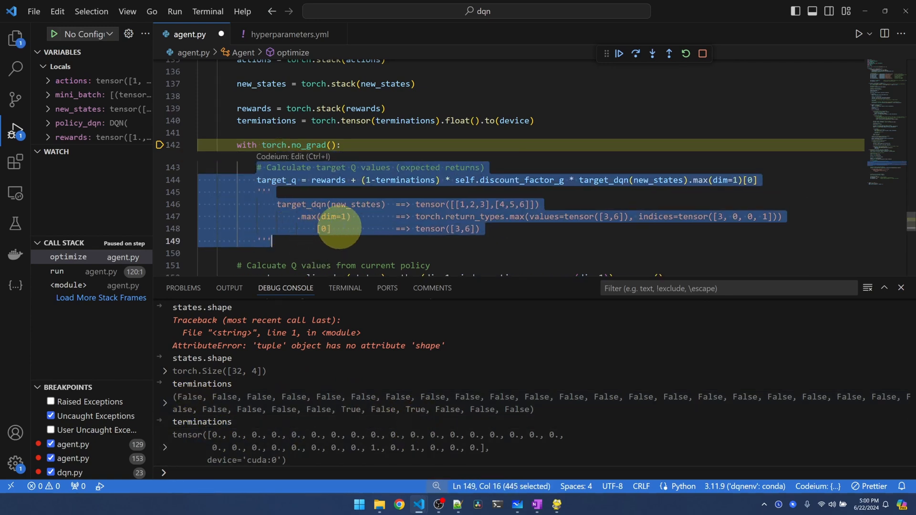
left_click(310, 180)
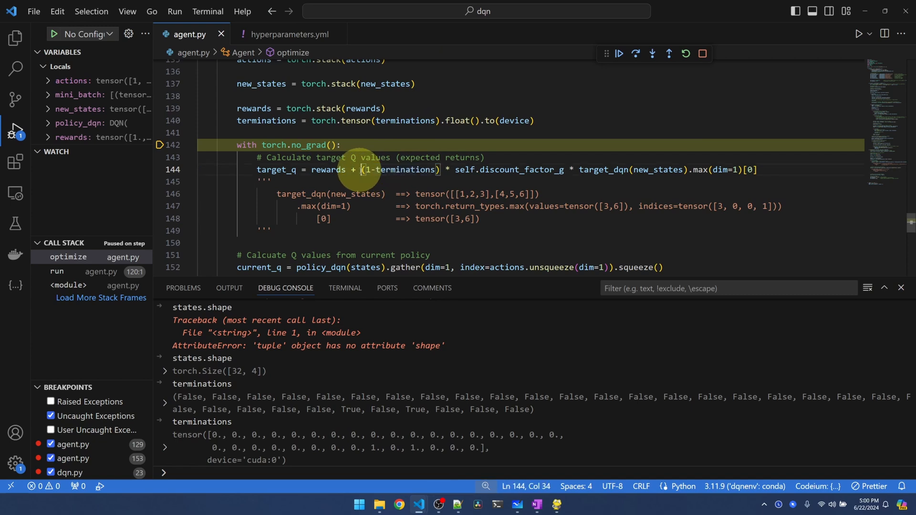
left_click_drag(361, 169, 756, 170)
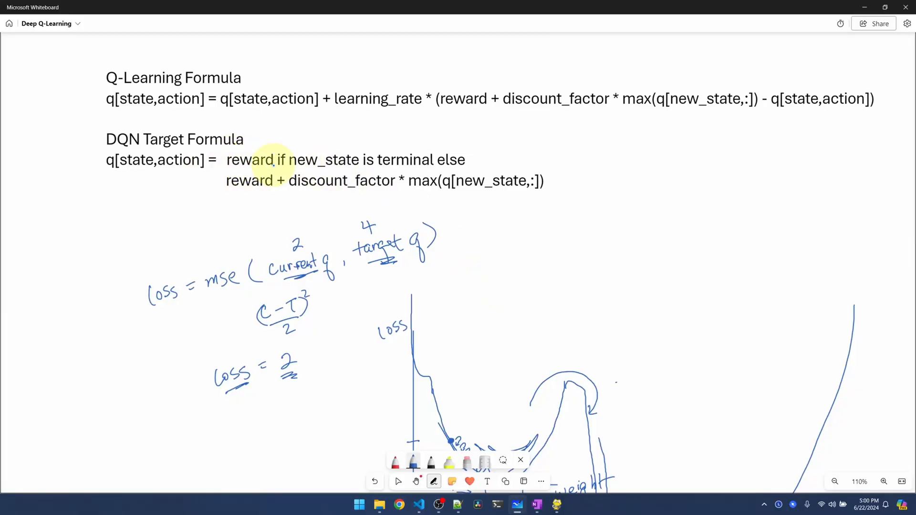
mouse_move(415, 159)
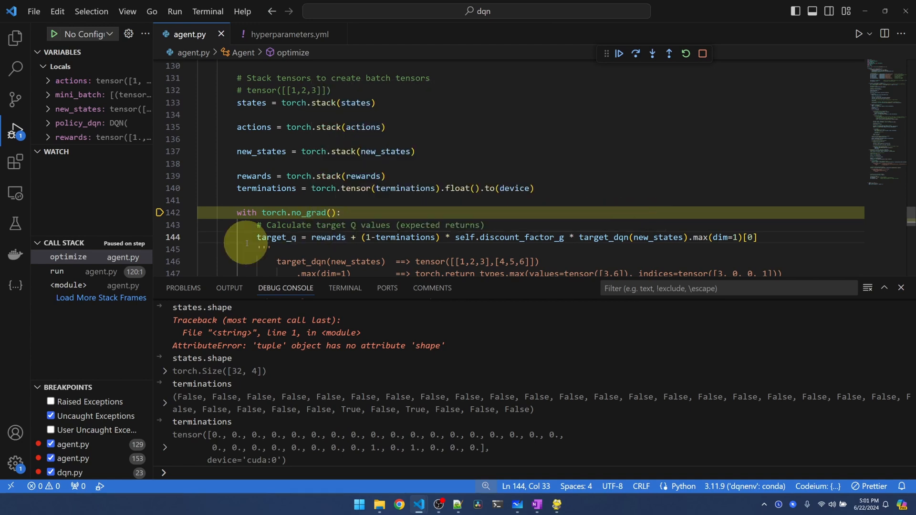
Restart debugging agent.py with an empty Debug Console and scroll down the code.
scroll("down", 3)
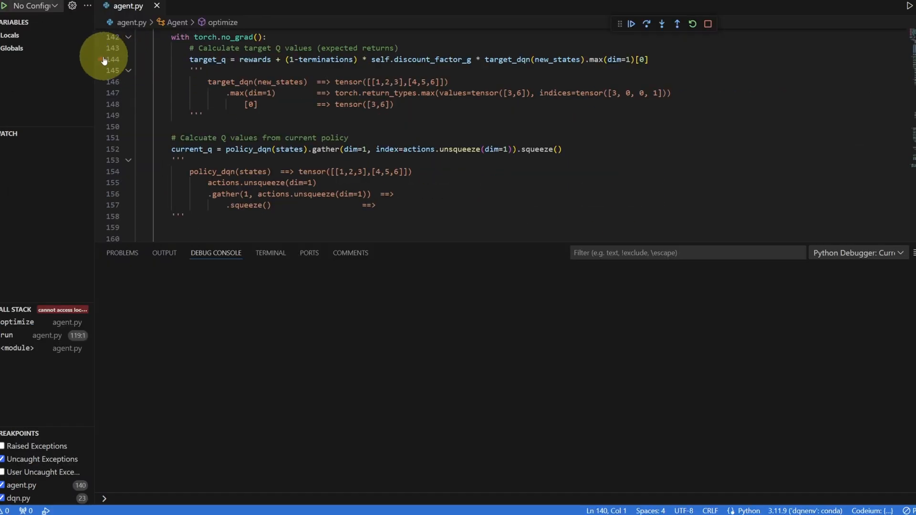
Add a breakpoint on target_q line 144 and continue until paused at line 152.
left_click(101, 59)
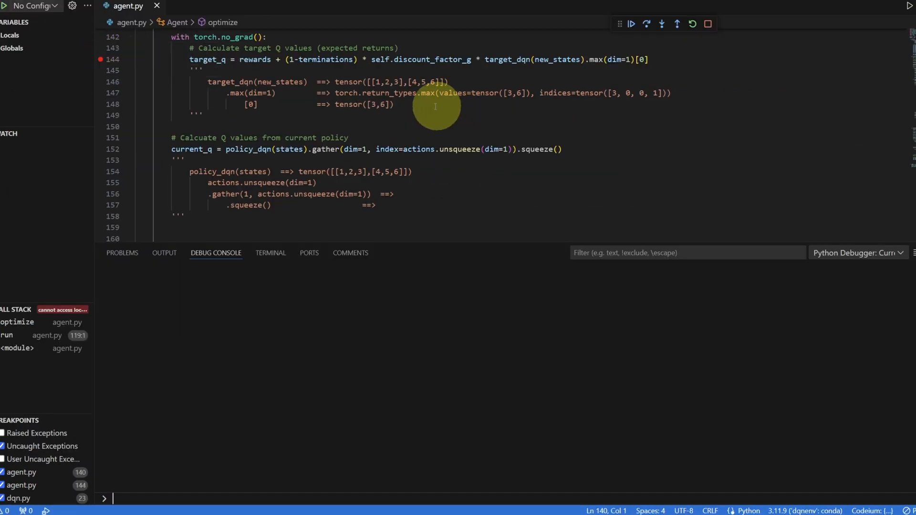
left_click(646, 23)
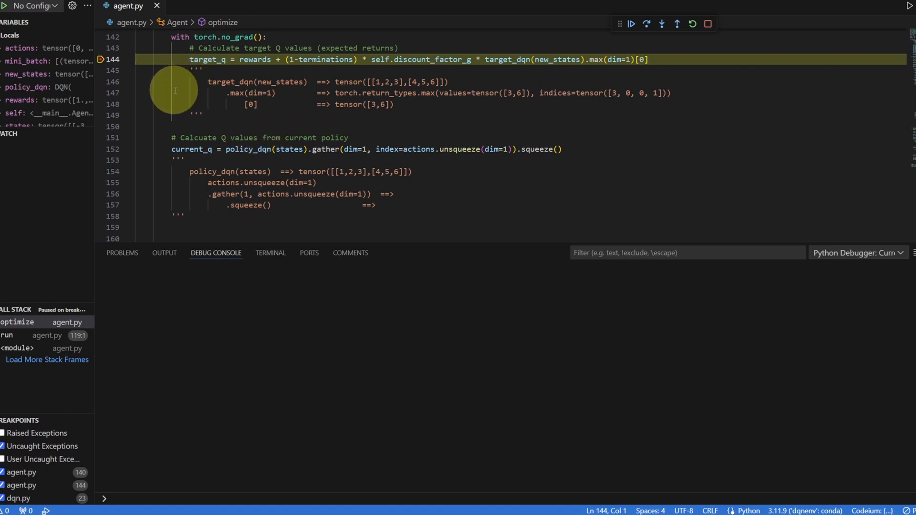
left_click(650, 24)
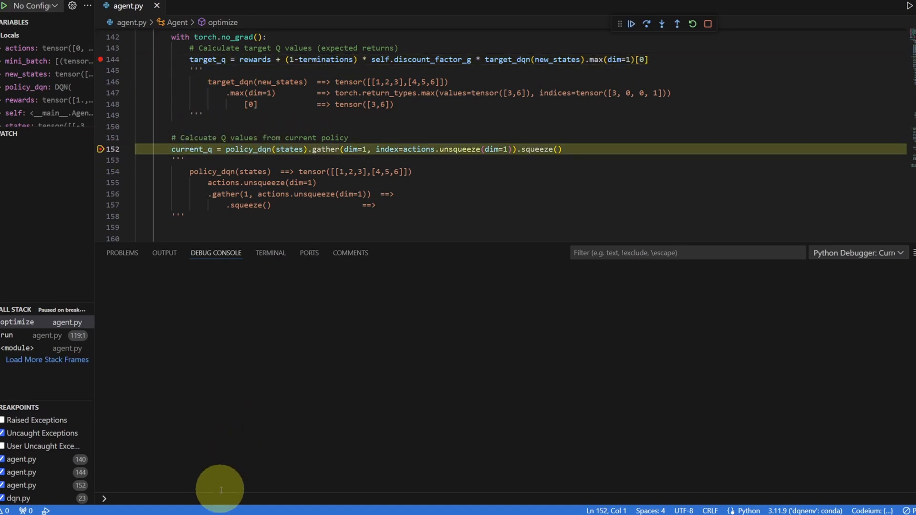
Evaluate target_q in the Debug Console, showing its 32 expected returns.
type("targ")
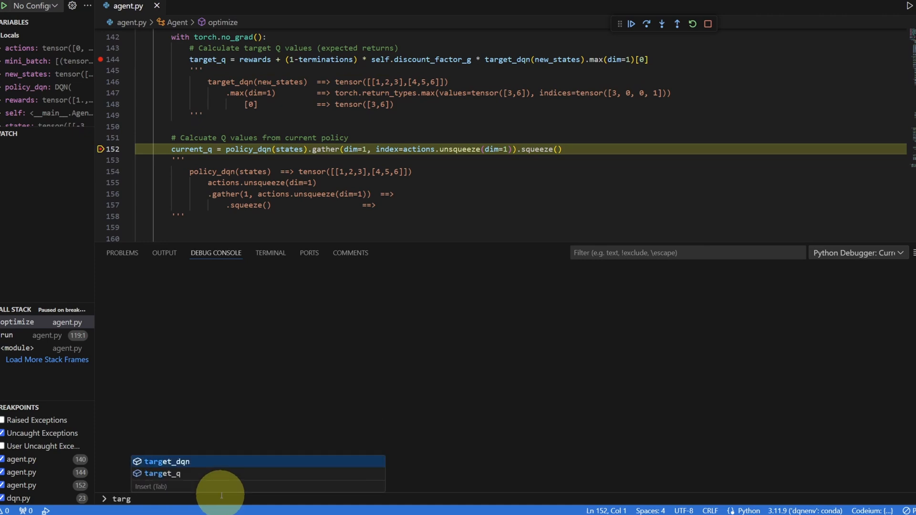
key("Enter")
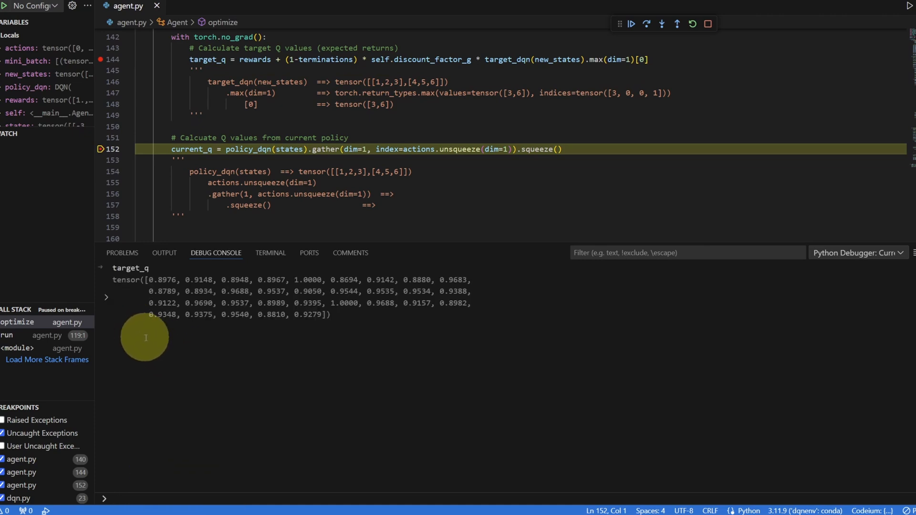
mouse_move(301, 331)
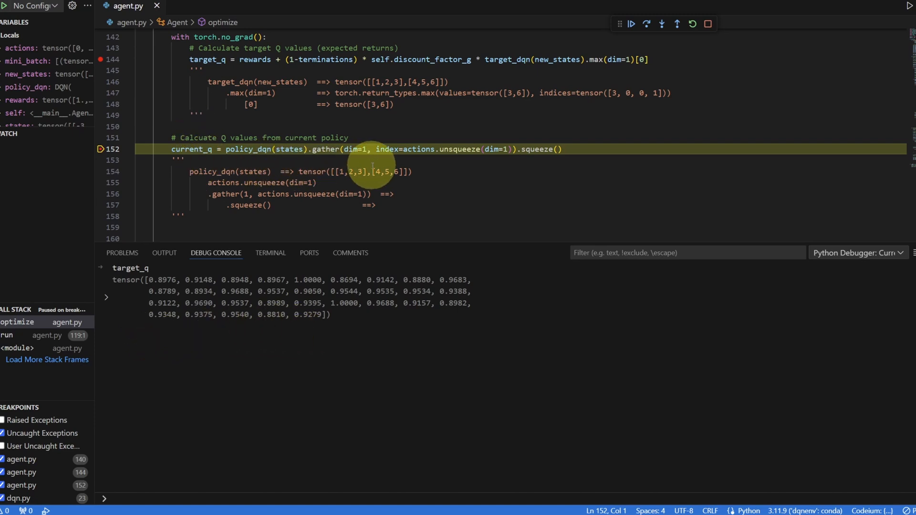
mouse_move(221, 143)
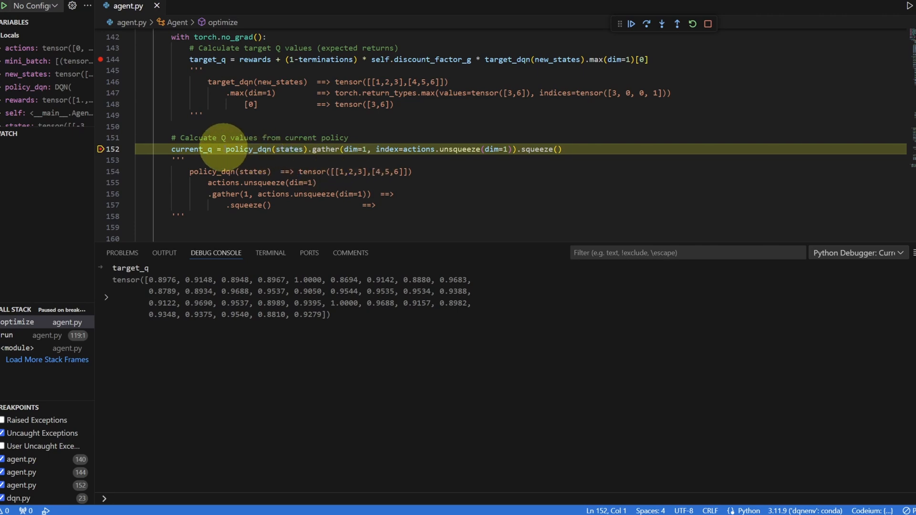
Copy policy_dqn(states) from line 152 and evaluate it in the Debug Console.
double_click(263, 149)
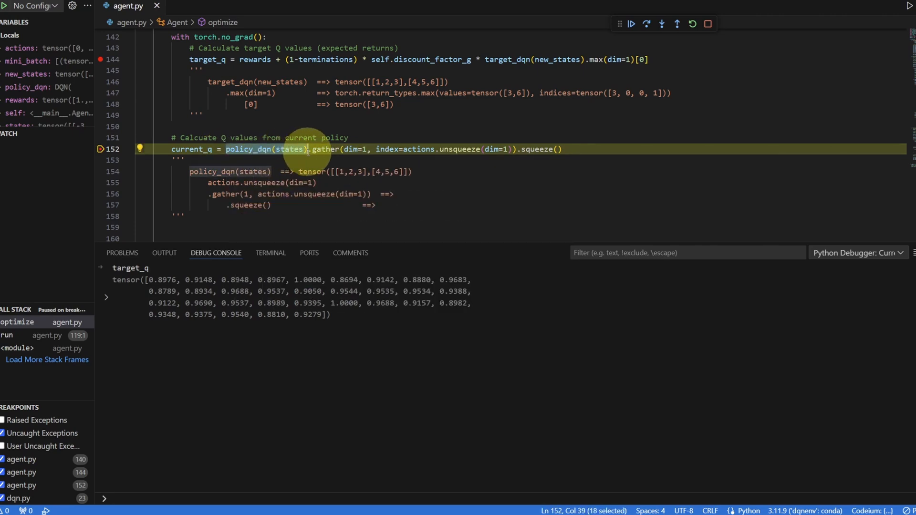
mouse_move(212, 498)
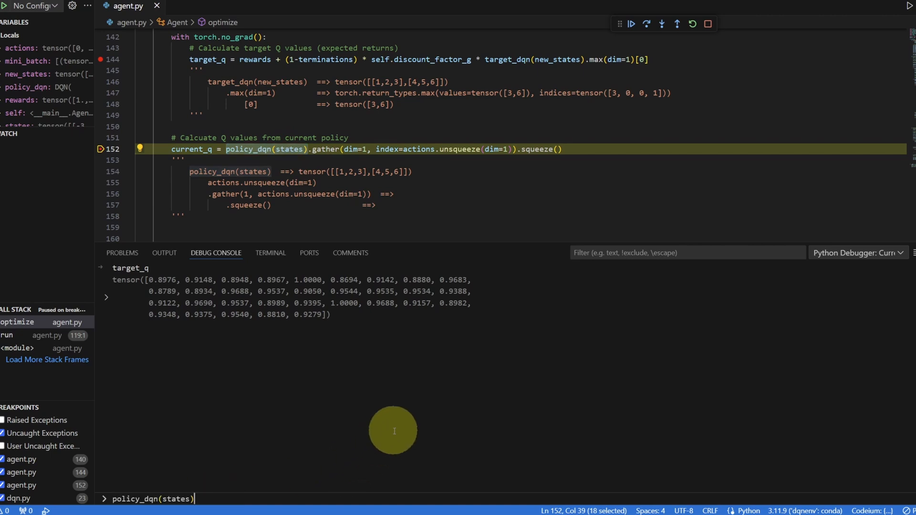
key("Enter")
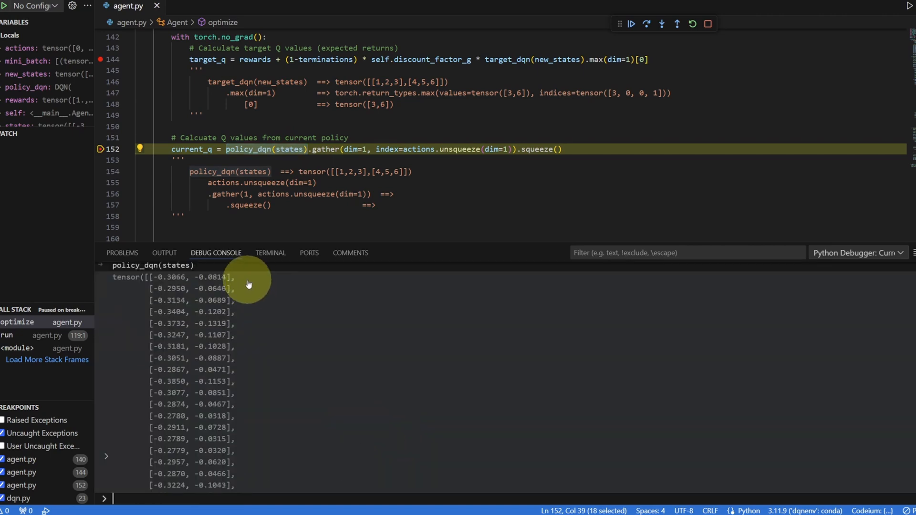
mouse_move(244, 286)
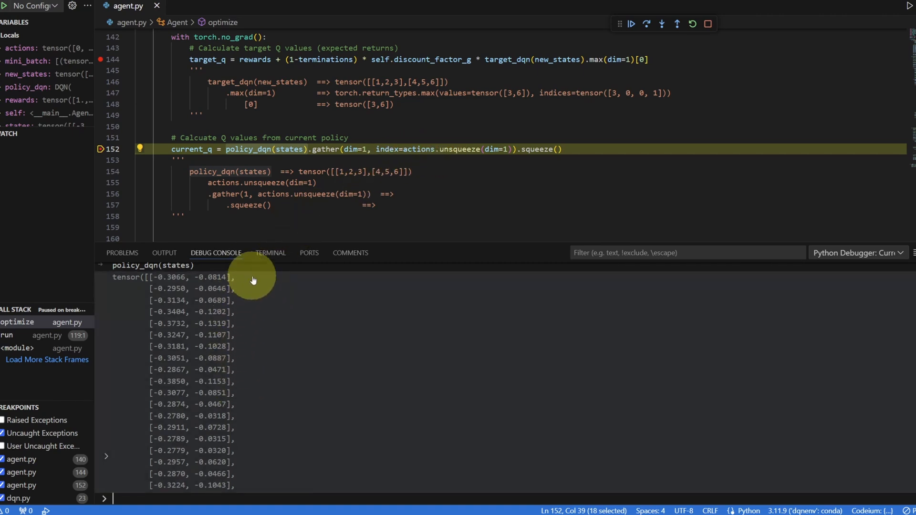
mouse_move(252, 317)
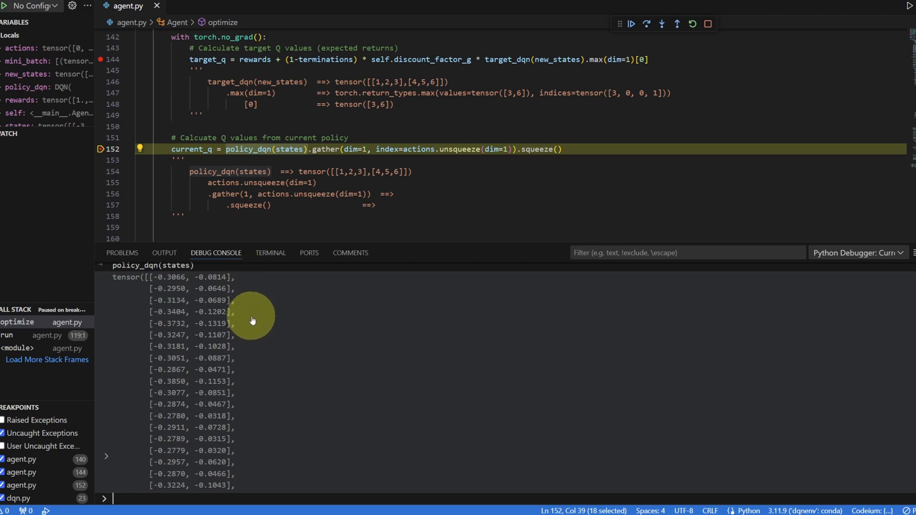
mouse_move(248, 447)
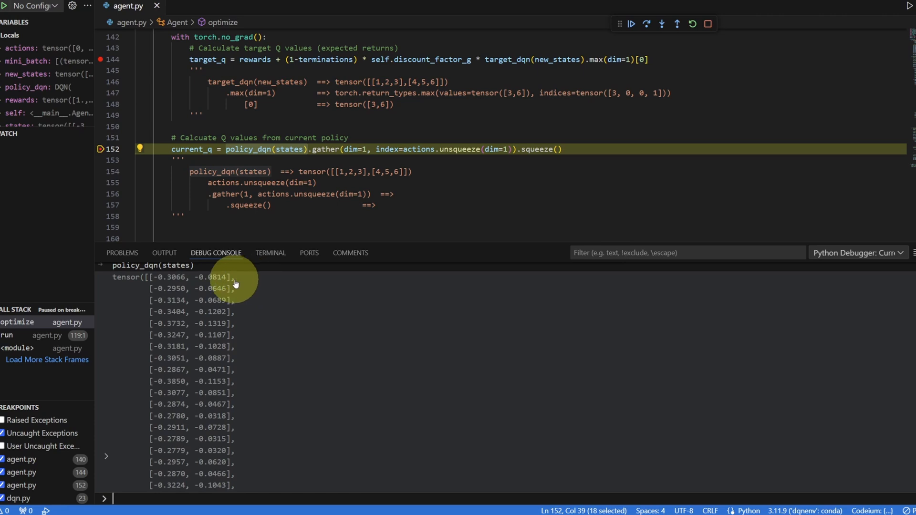
mouse_move(196, 282)
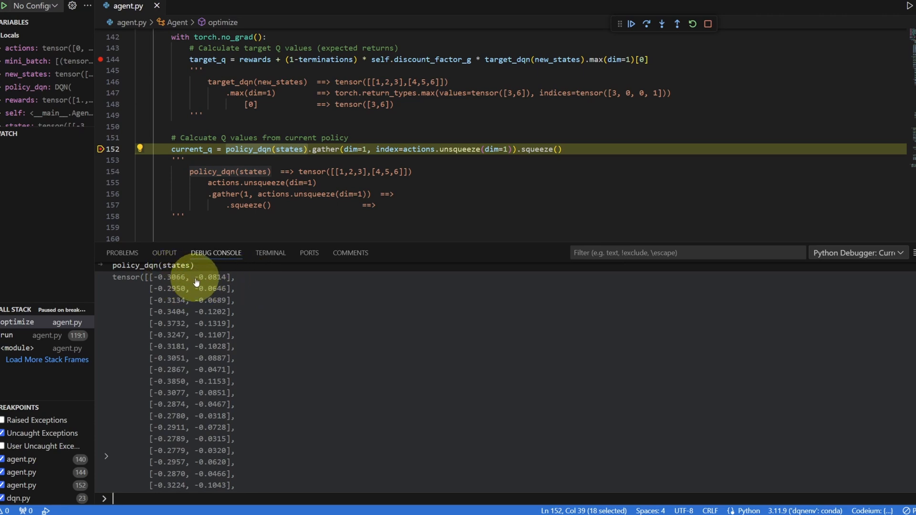
mouse_move(198, 293)
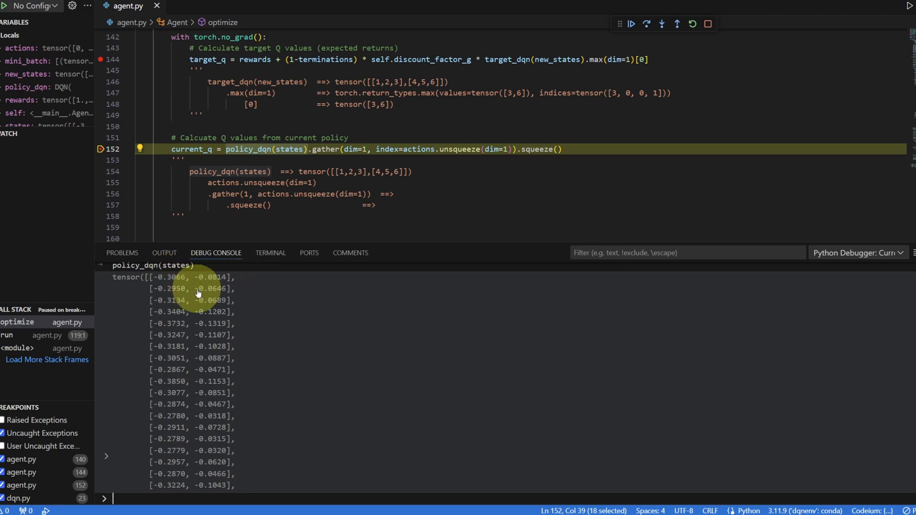
mouse_move(190, 282)
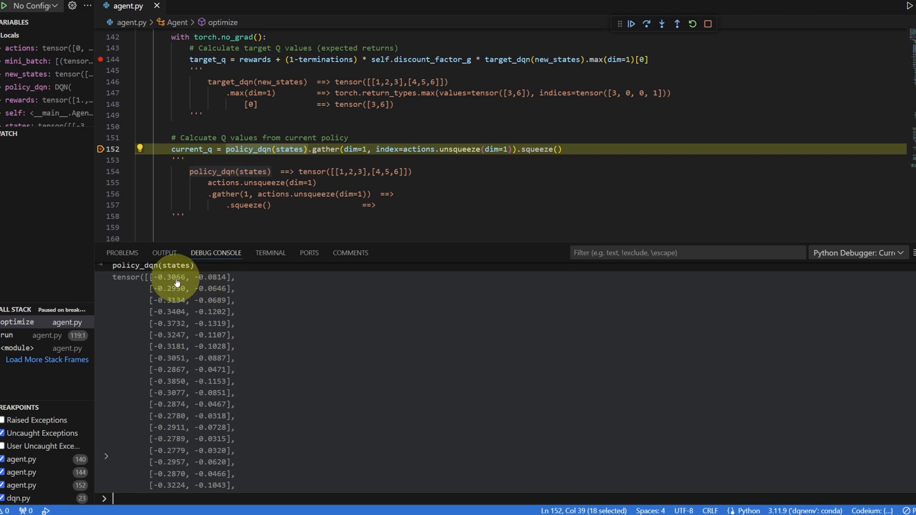
mouse_move(164, 283)
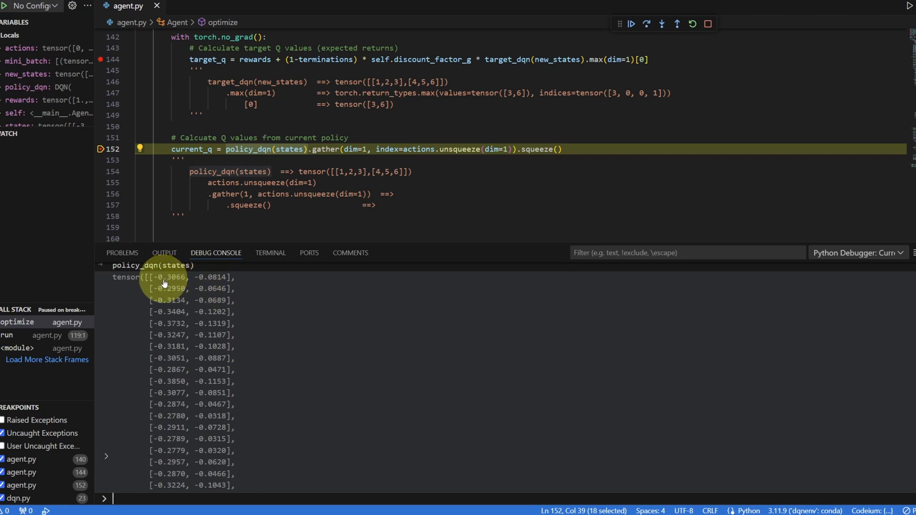
mouse_move(169, 296)
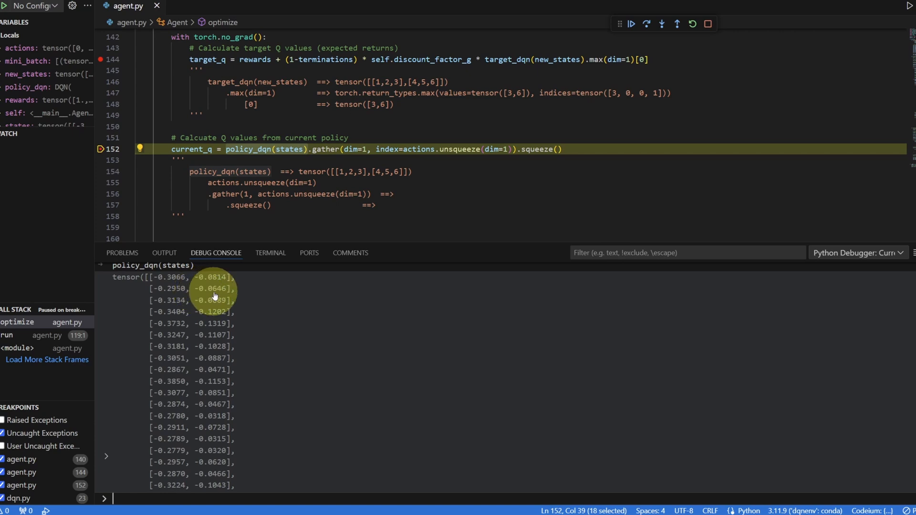
Step over to line 153 and print current_q, one Q-value per state.
left_click(371, 160)
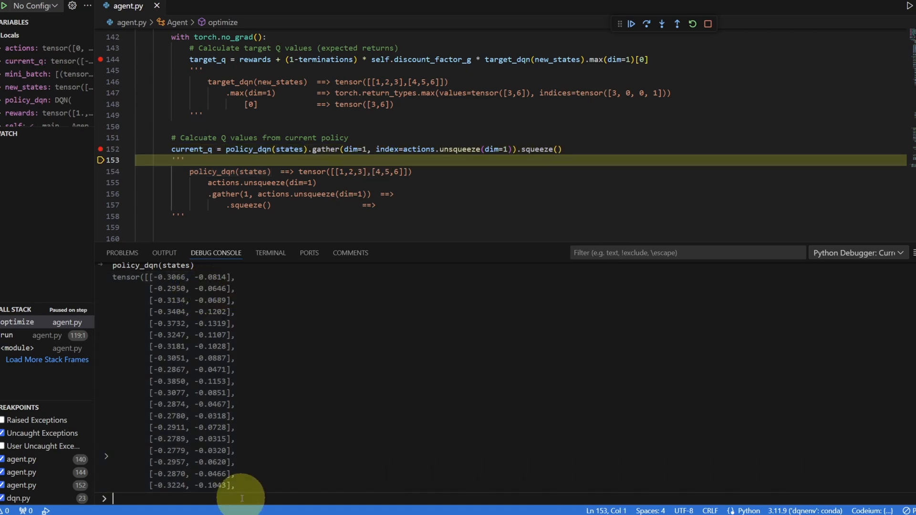
type("current_q")
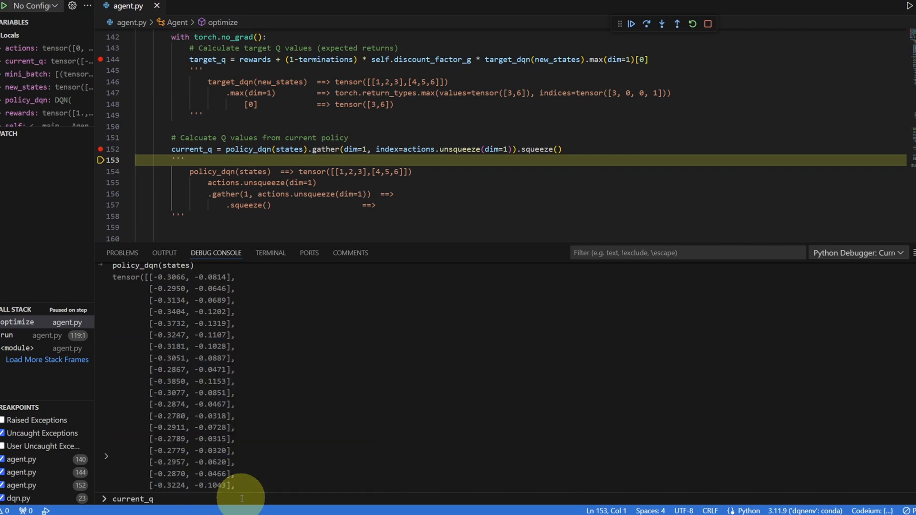
scroll("down", 3)
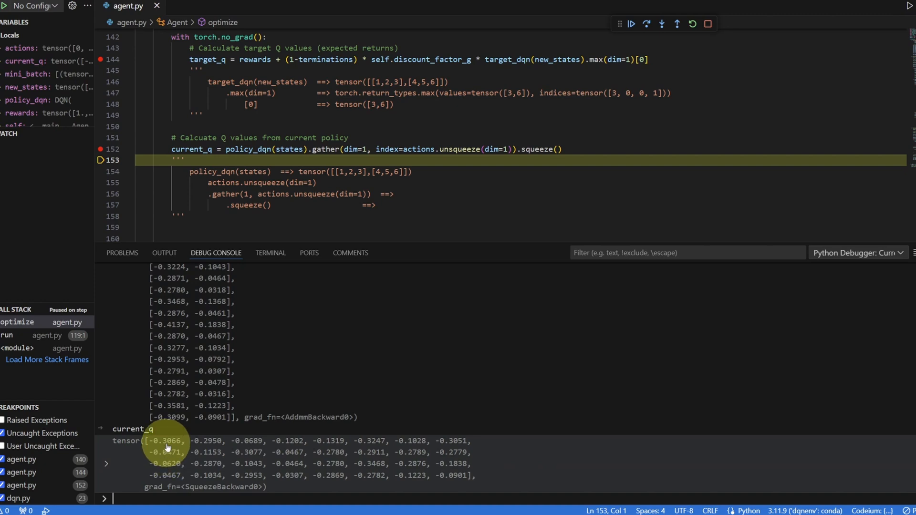
mouse_move(225, 511)
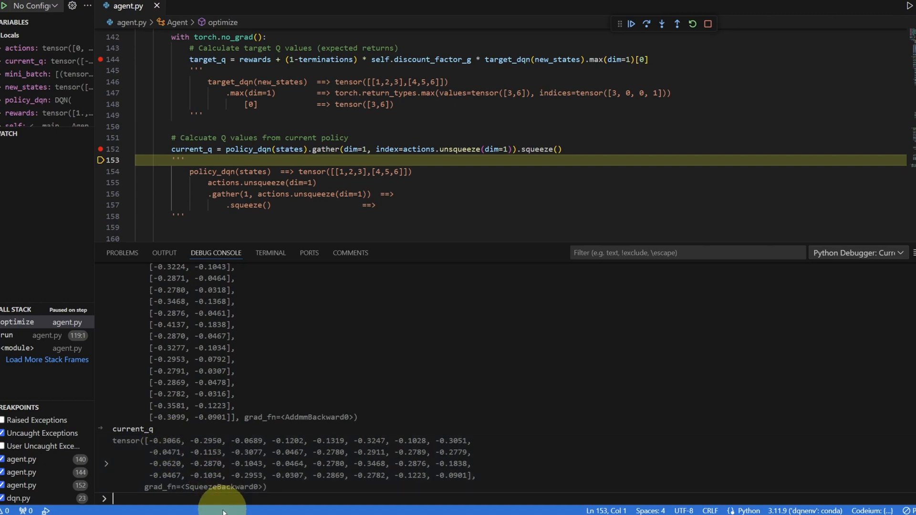
Print target_q in the Debug Console below current_q and scroll the editor to the loss lines.
type("targe")
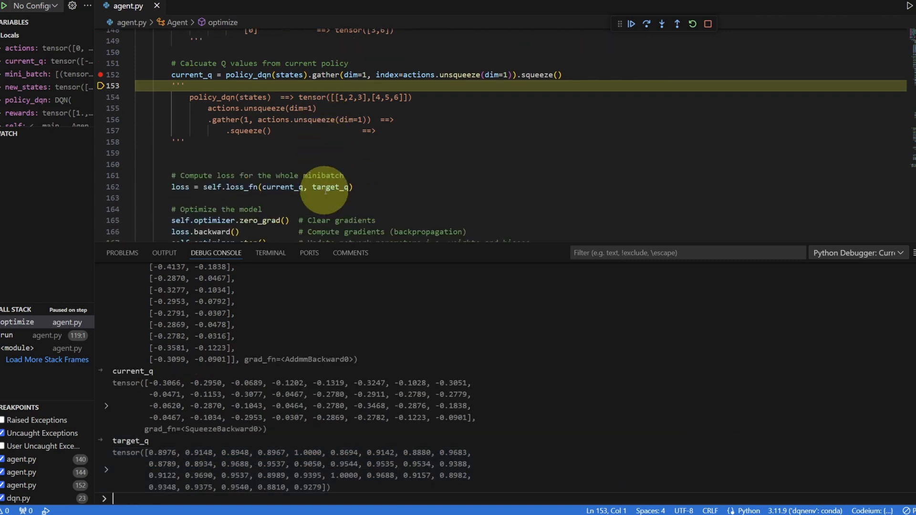
scroll("down", 3)
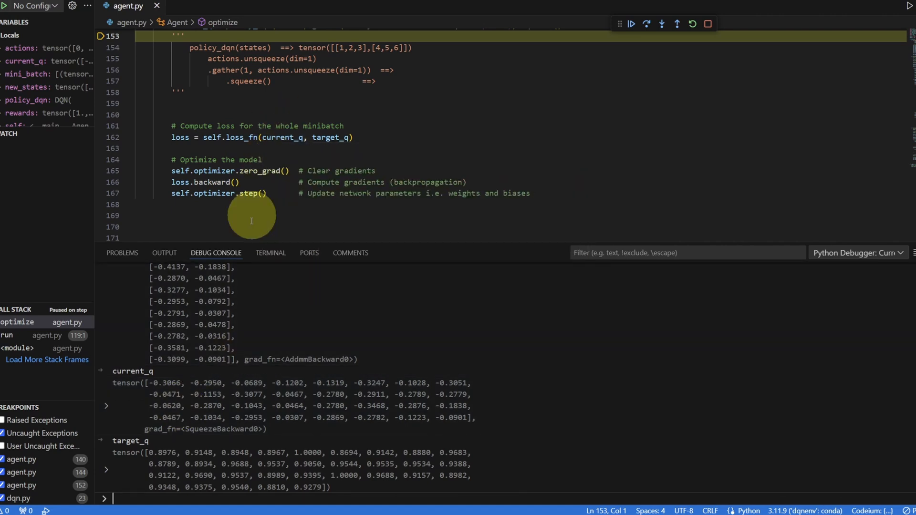
mouse_move(322, 137)
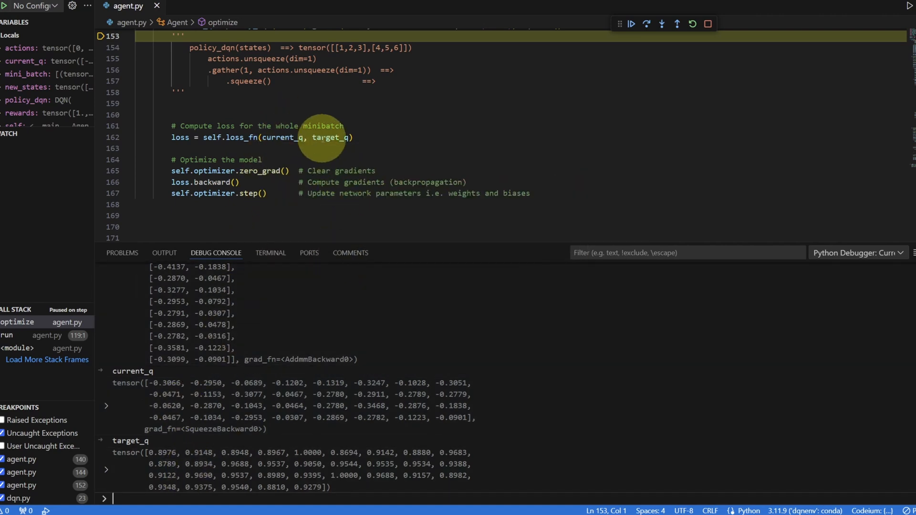
mouse_move(188, 148)
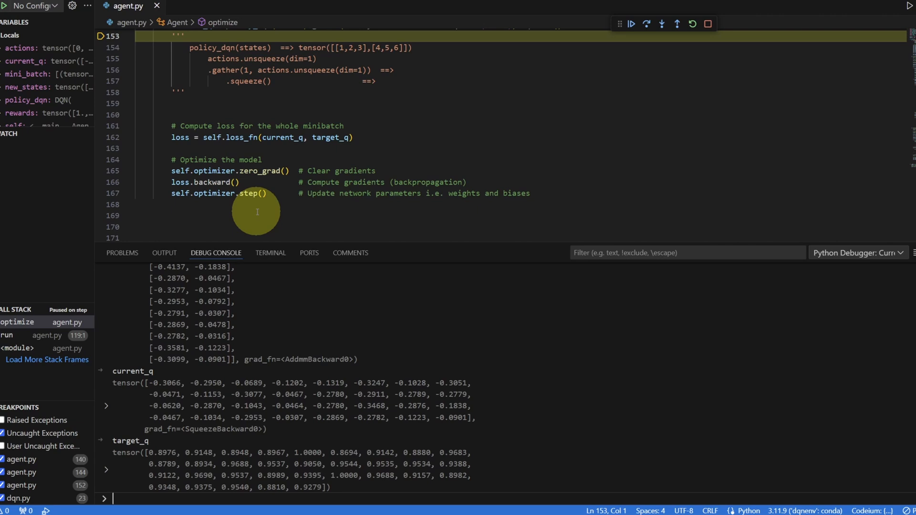
mouse_move(194, 406)
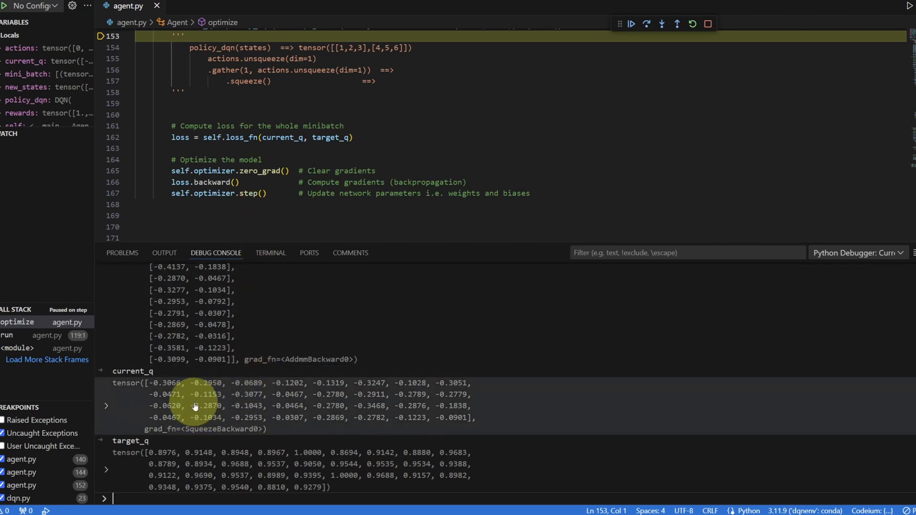